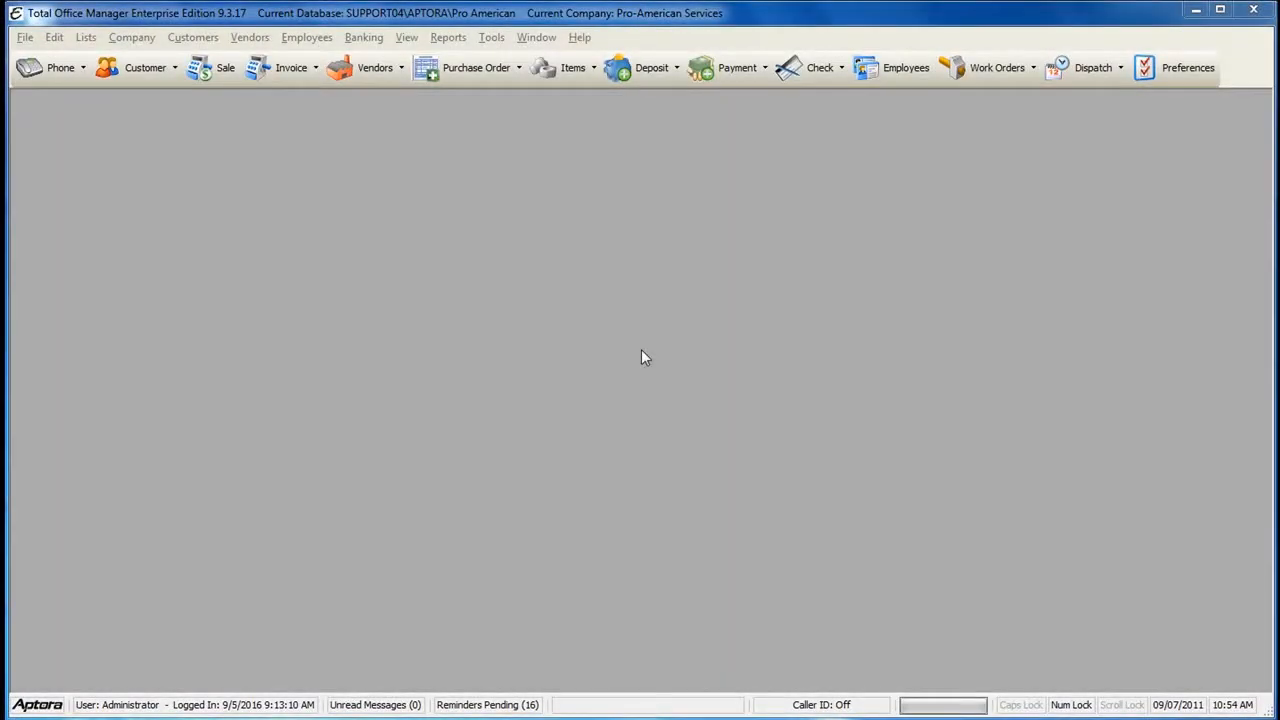
mouse_move(626, 346)
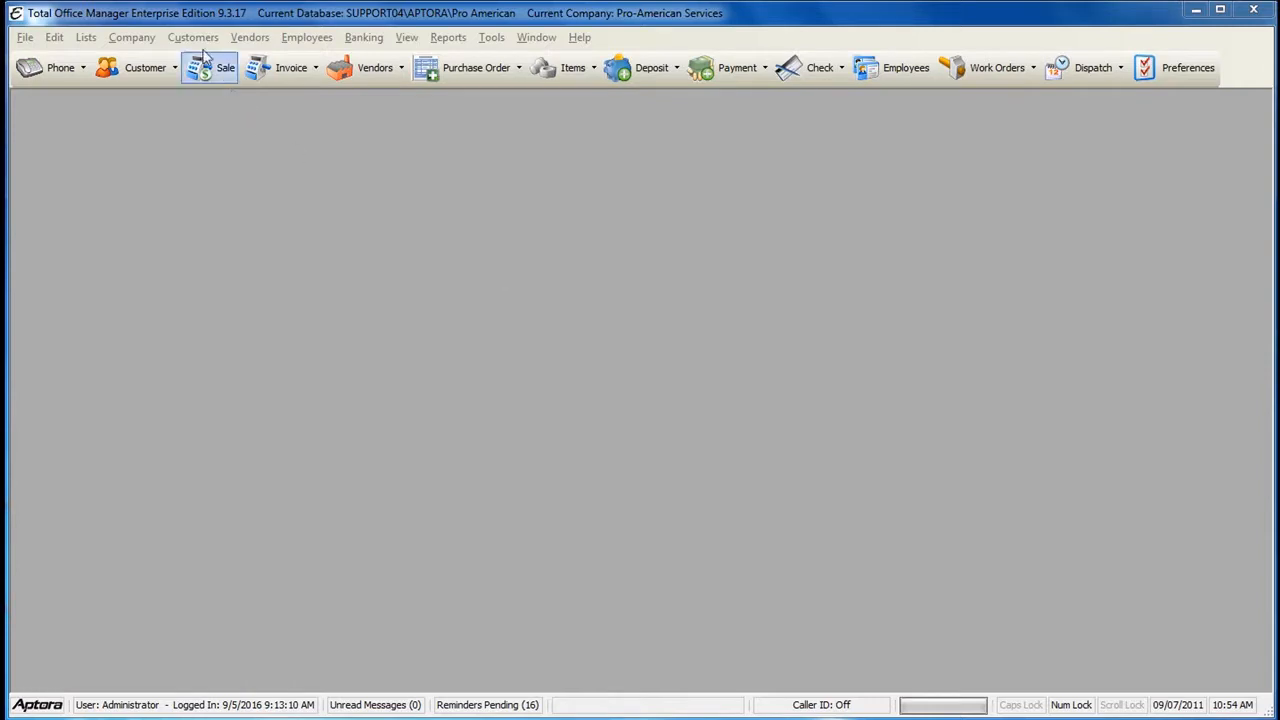
Open the Pay Sales Tax form from the Customers sales tax menu
click(192, 37)
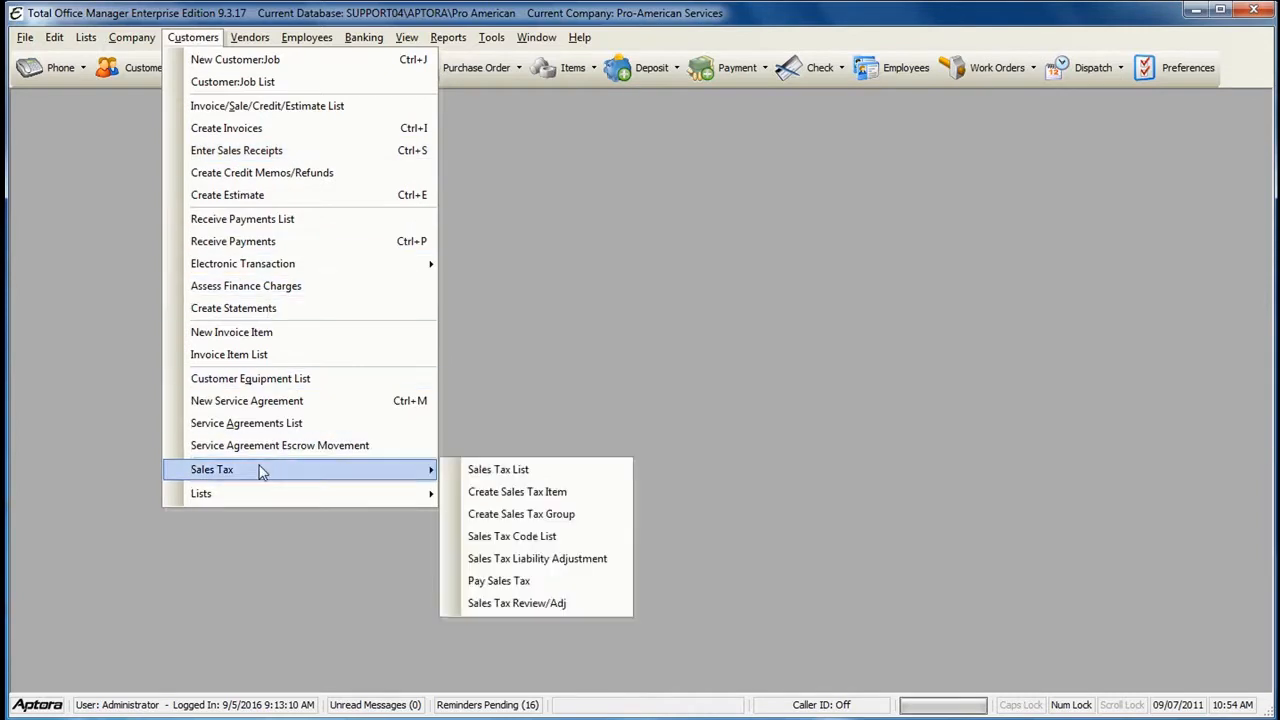
mouse_move(521, 514)
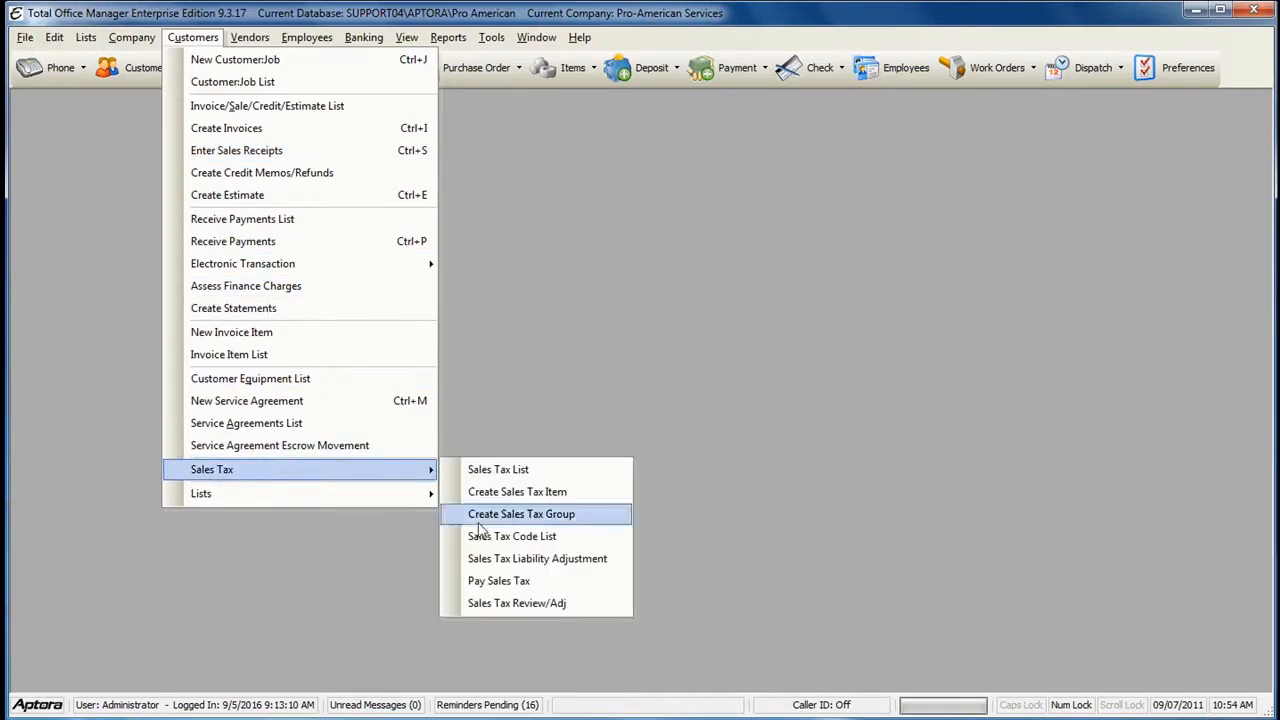
click(521, 514)
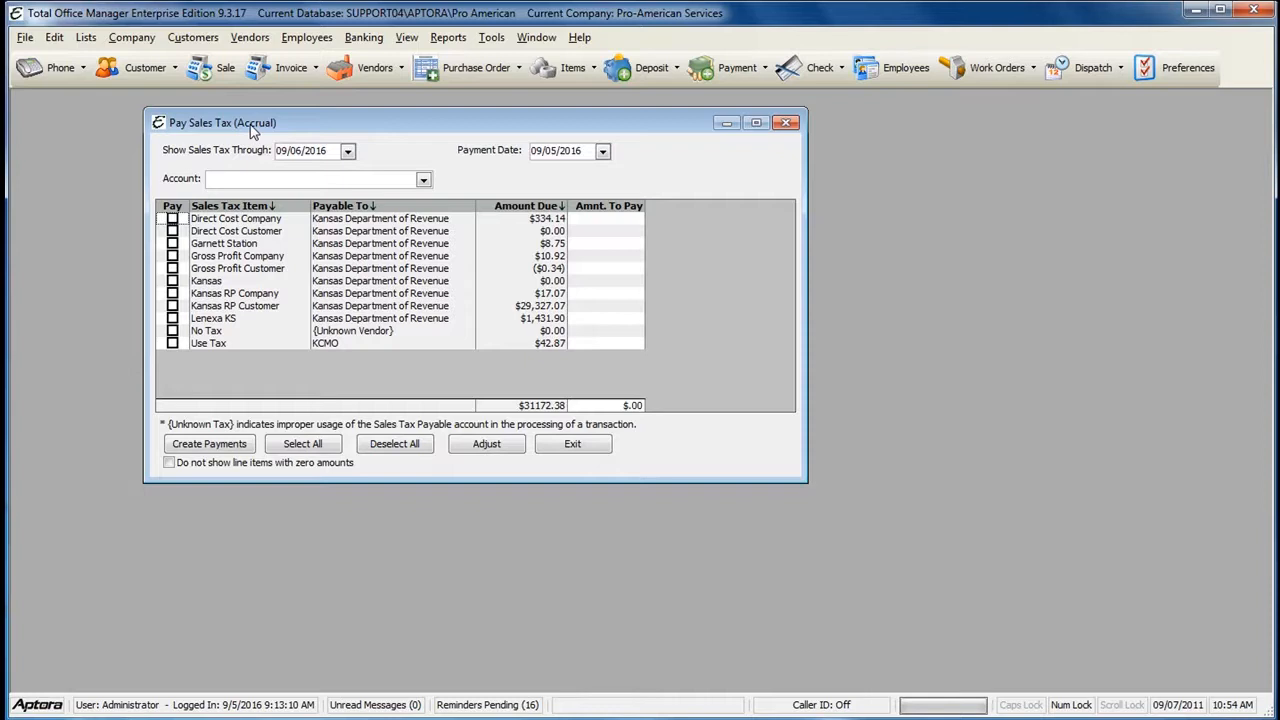
mouse_move(332, 135)
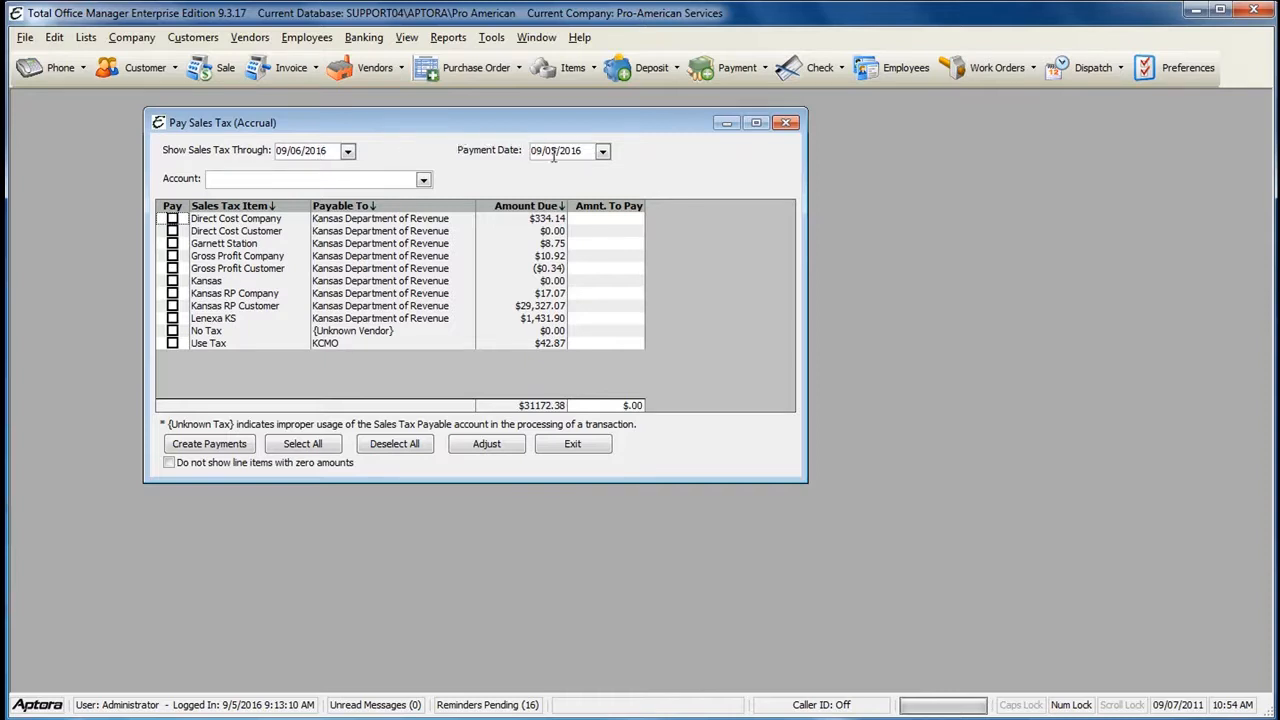
mouse_move(455, 99)
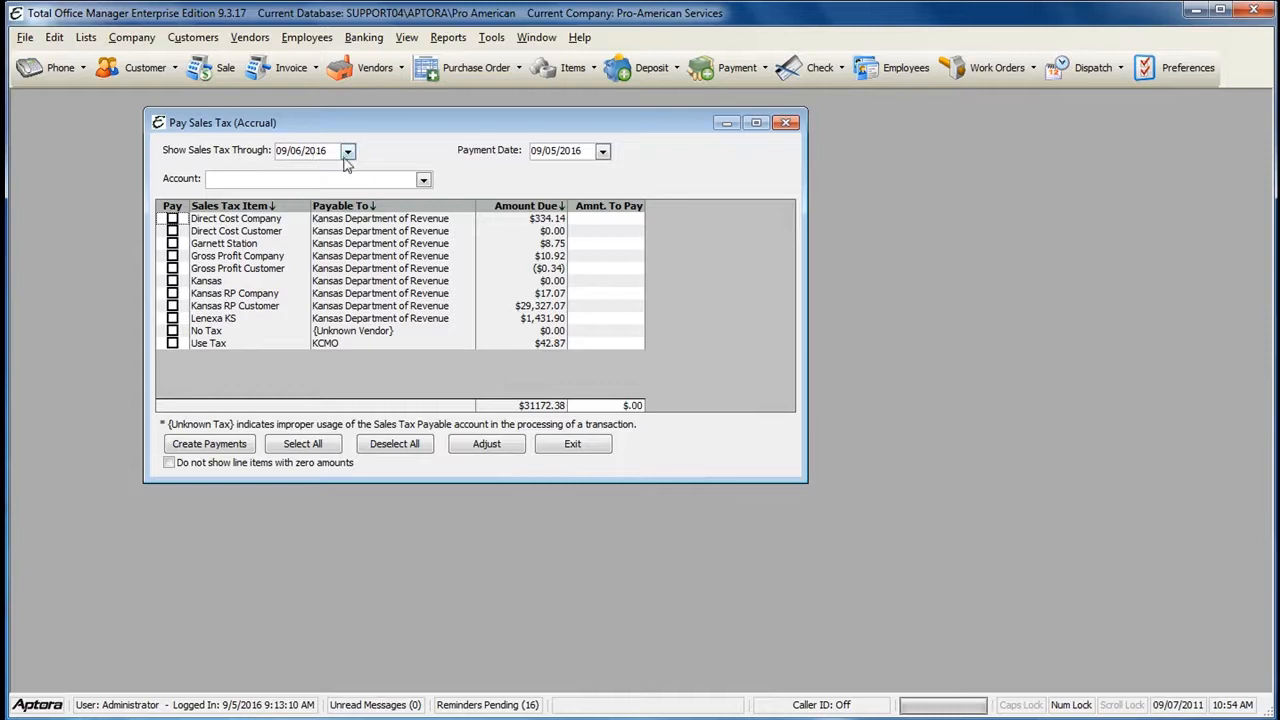
Show sales tax through 08/31/2016 and select the Payment Date field
click(347, 151)
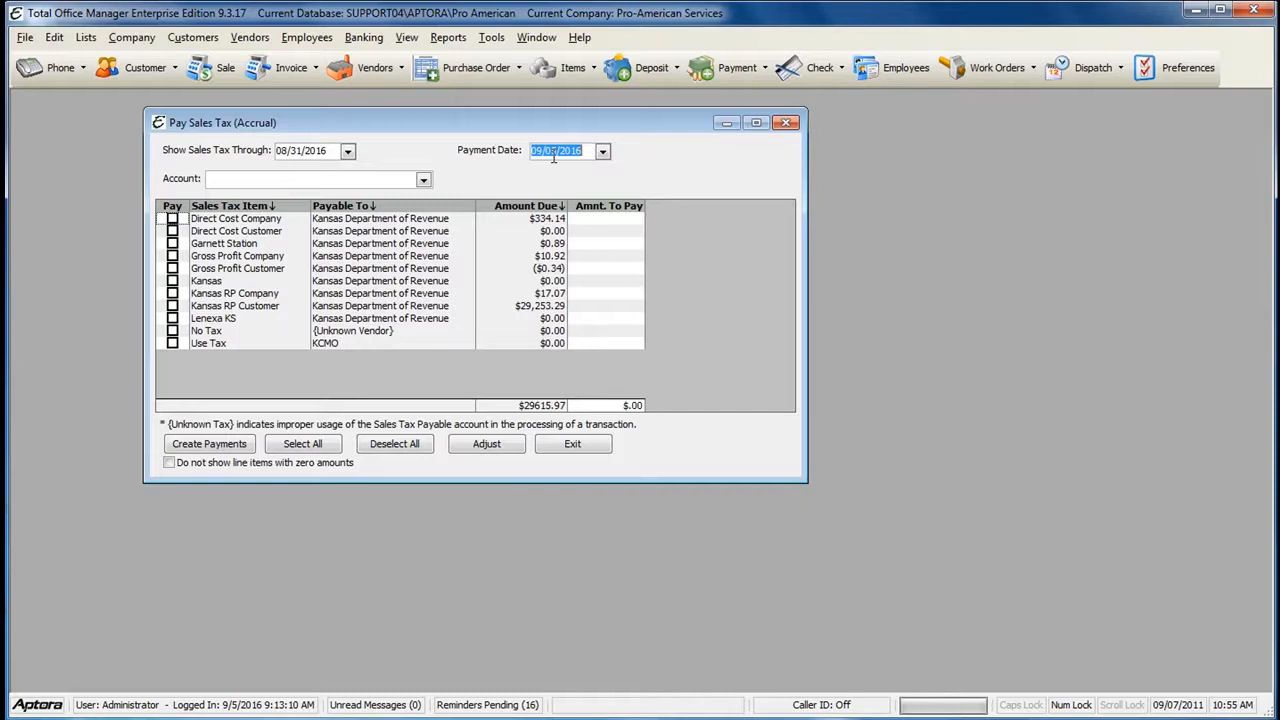
click(421, 179)
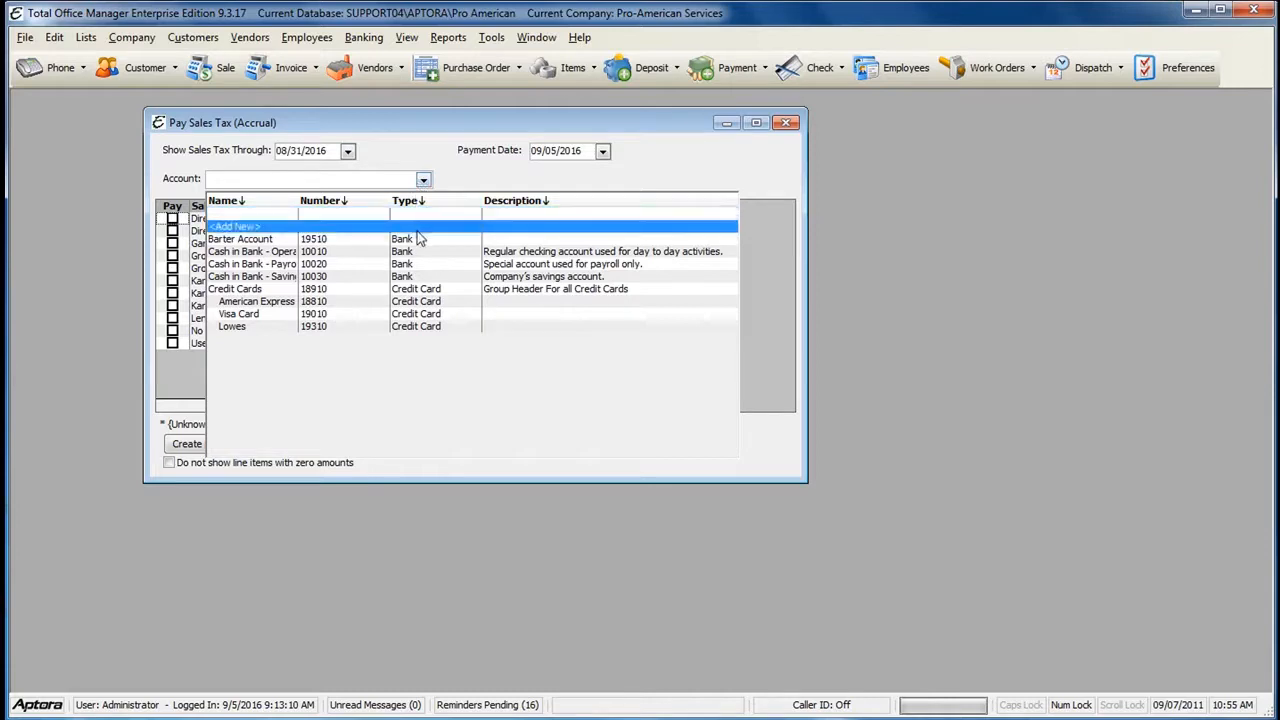
Choose Cash in Bank - Operating Account as the paying account
click(240, 238)
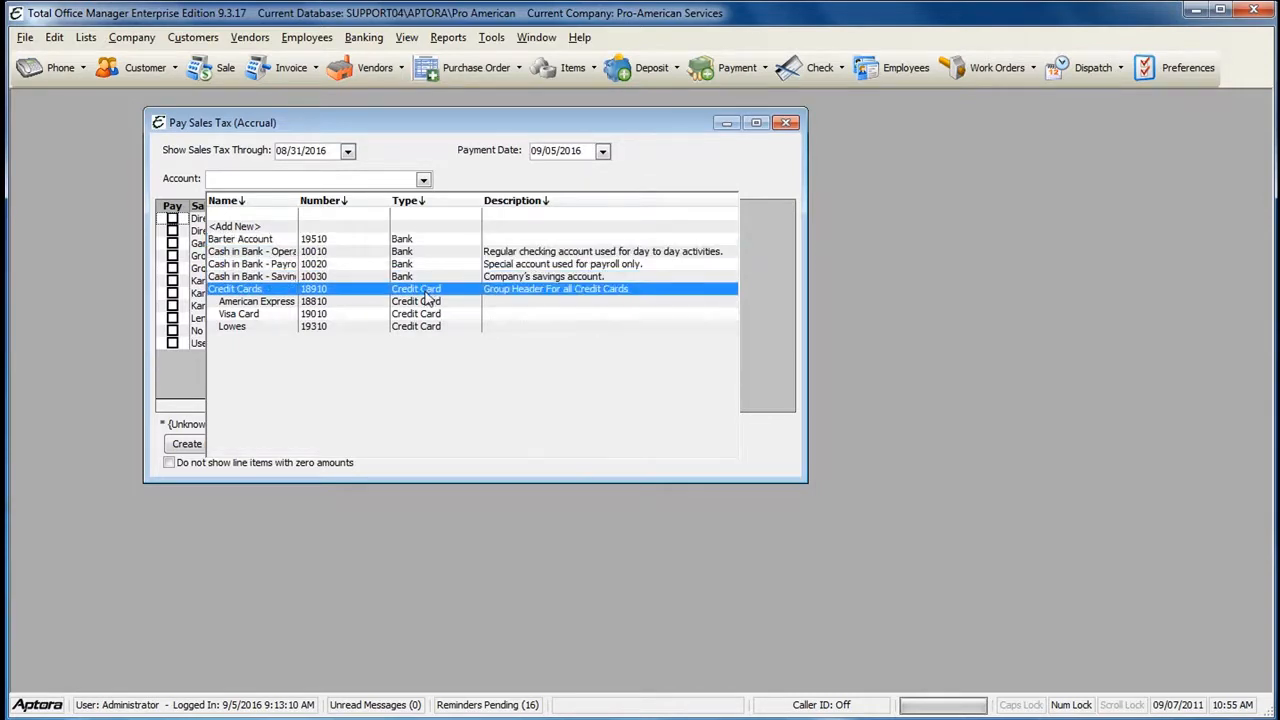
click(240, 238)
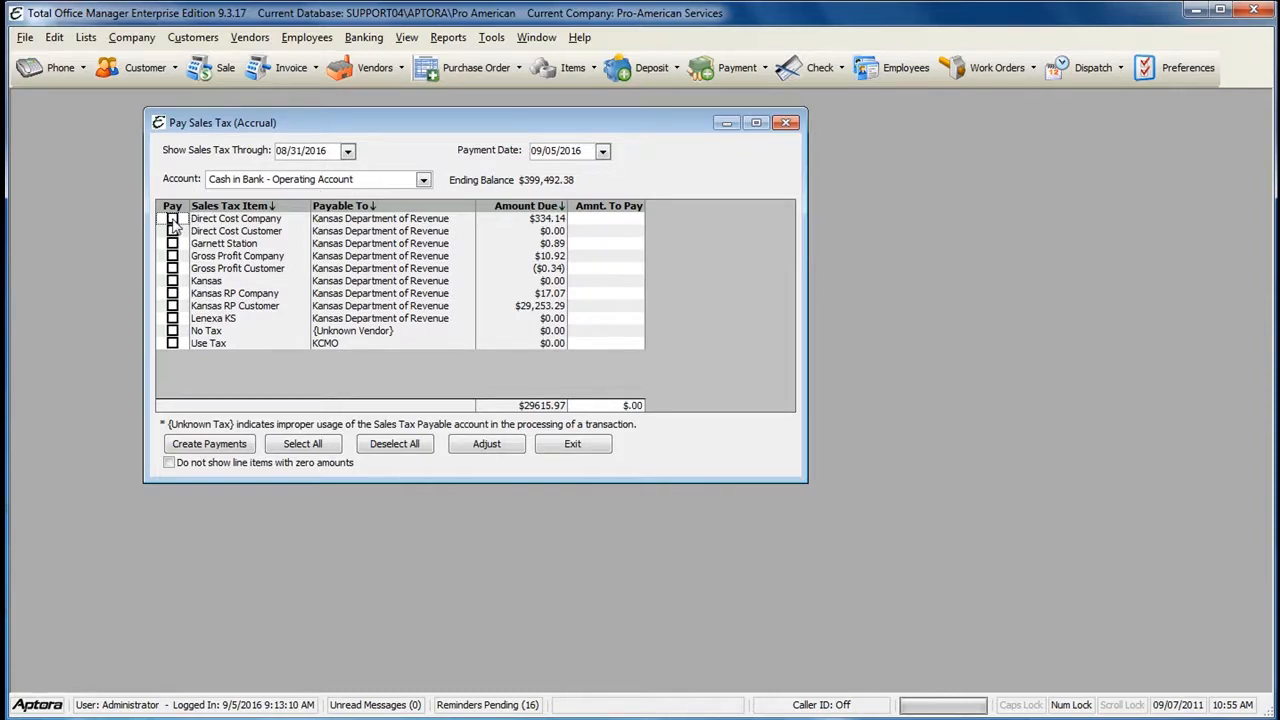
Tick Pay for Direct Cost Company and Kansas RP Customer, totalling $29,587.43
click(172, 219)
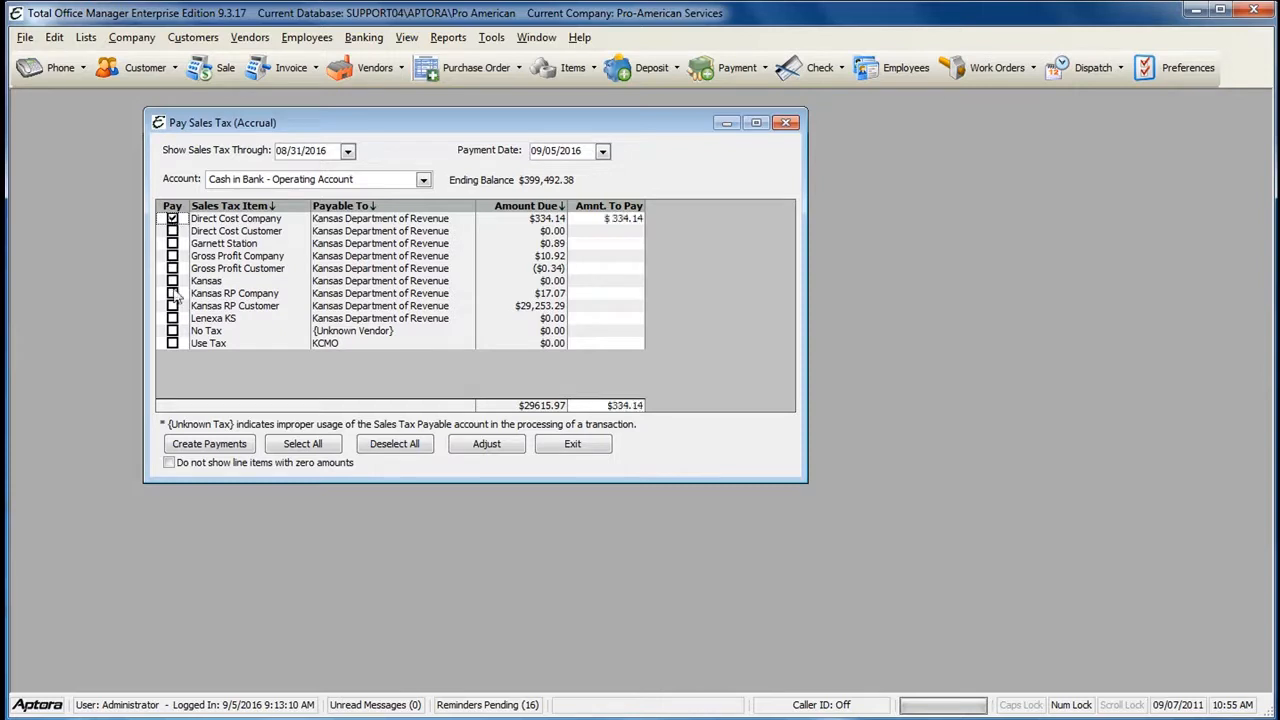
click(172, 305)
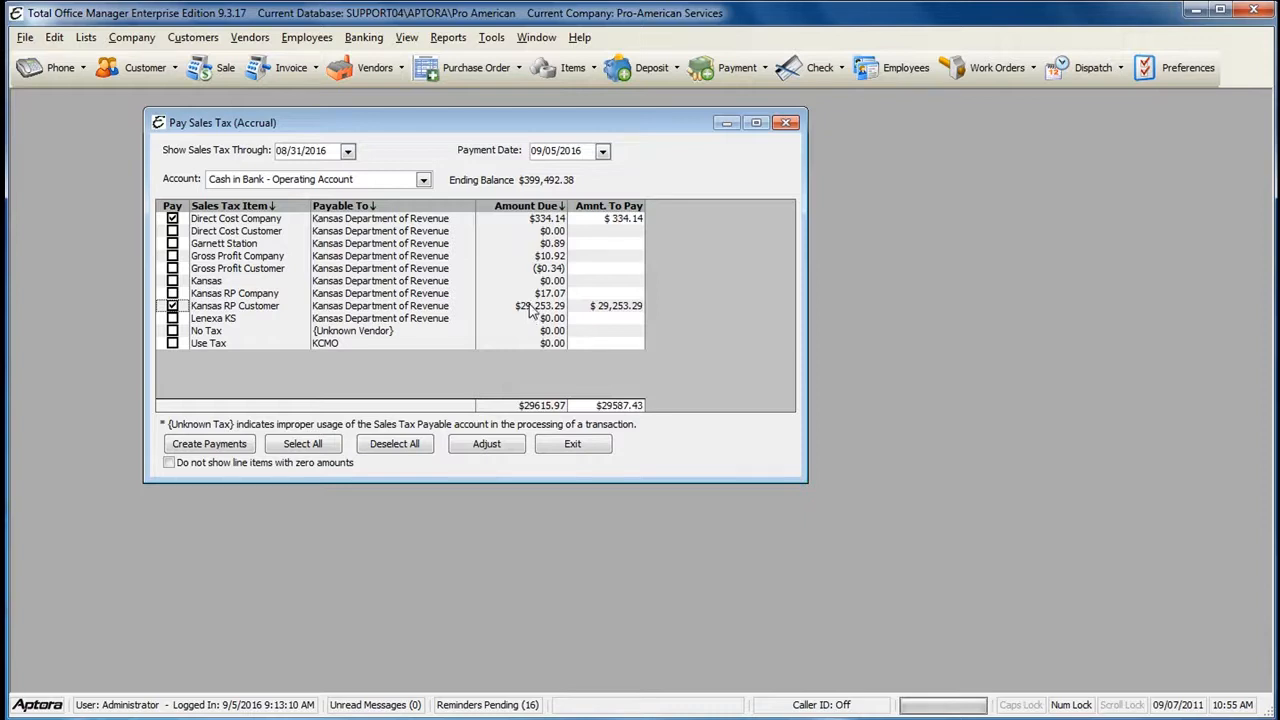
mouse_move(208, 444)
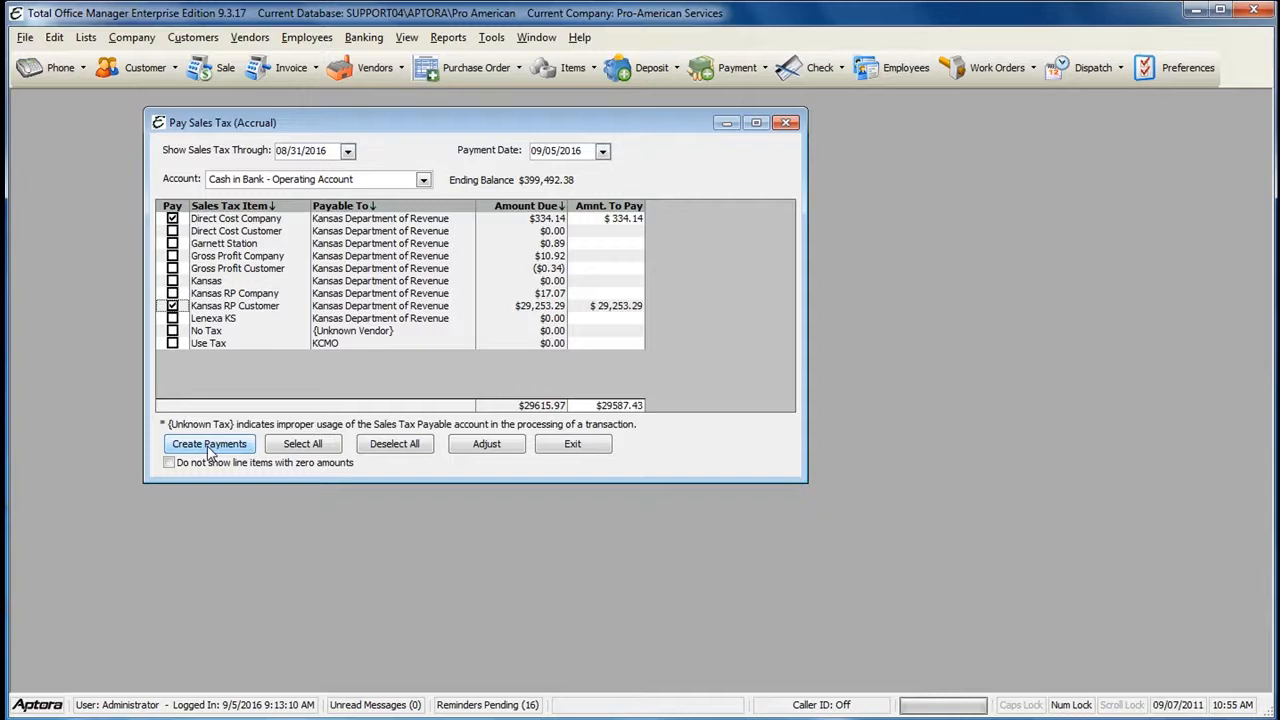
Create payments for the two ticked sales tax items
click(209, 444)
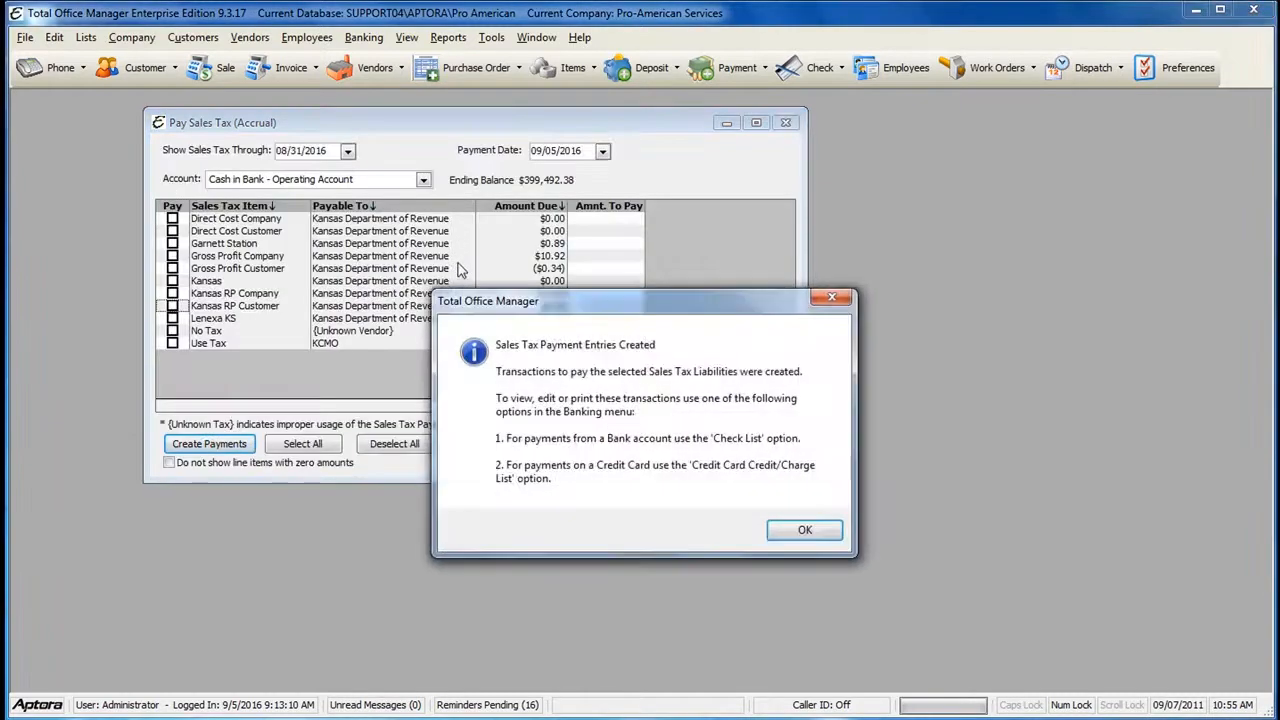
mouse_move(486, 302)
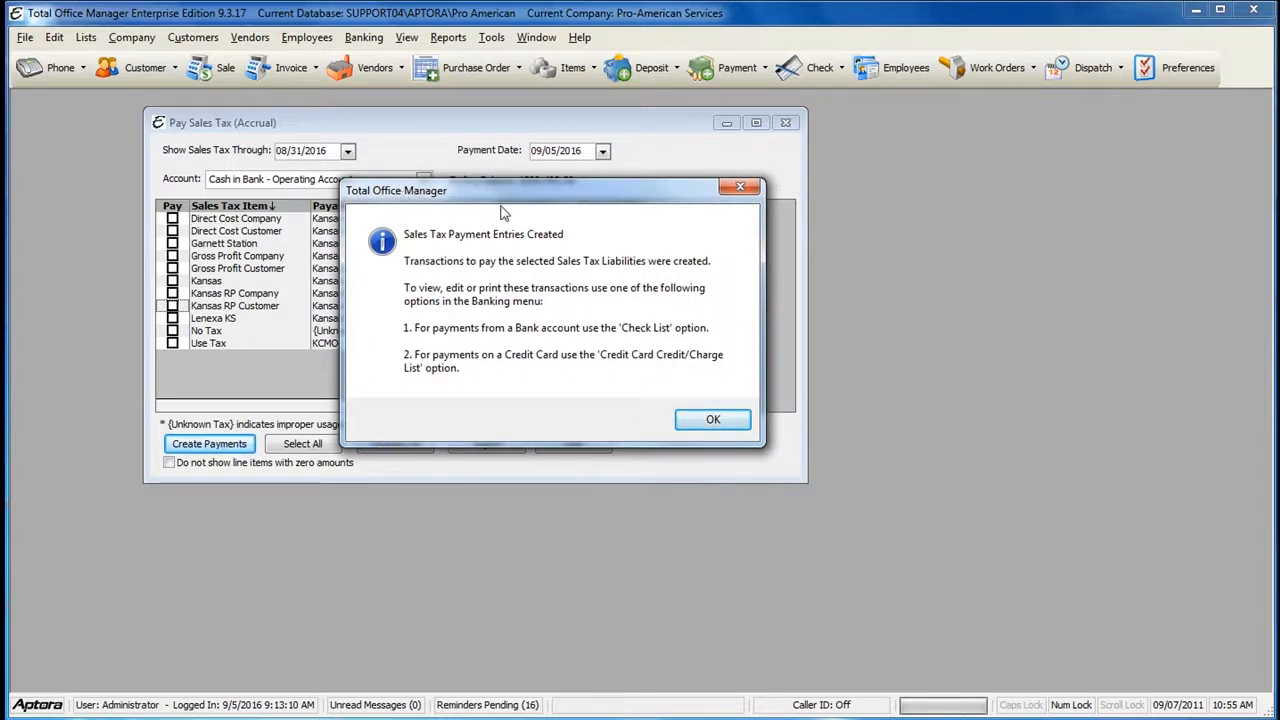
mouse_move(503, 255)
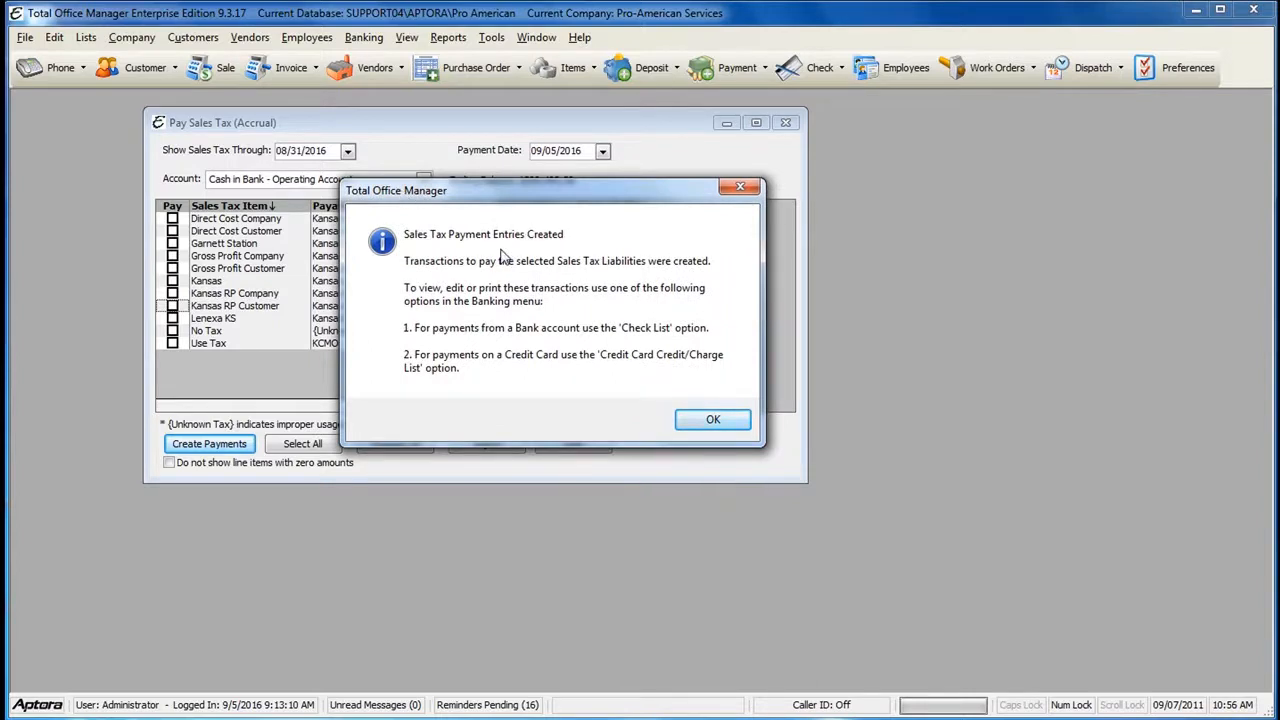